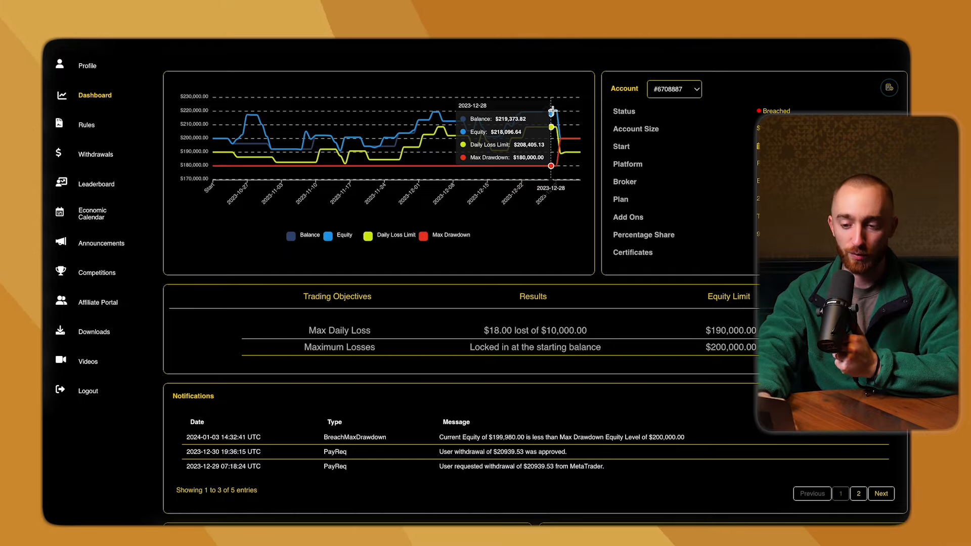
scroll("down", 3)
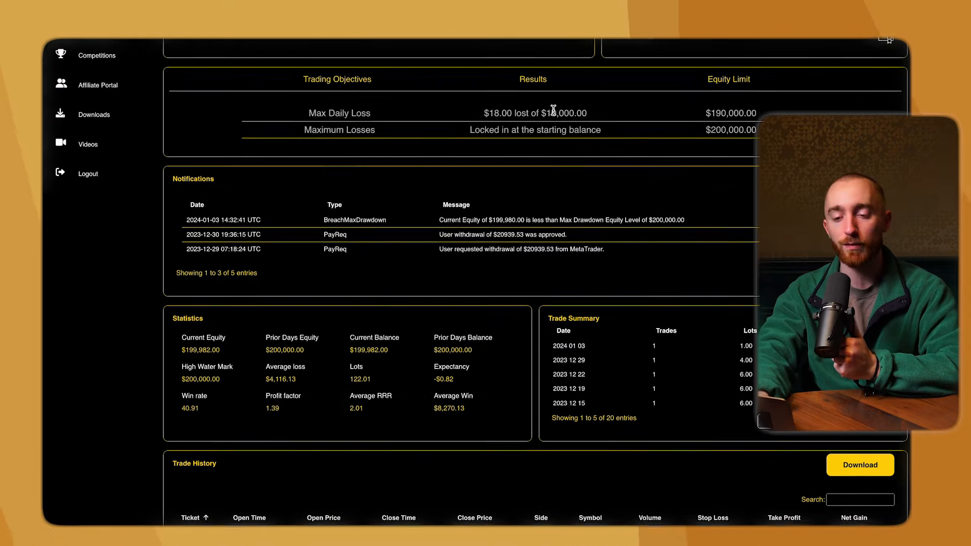
scroll("down", 3)
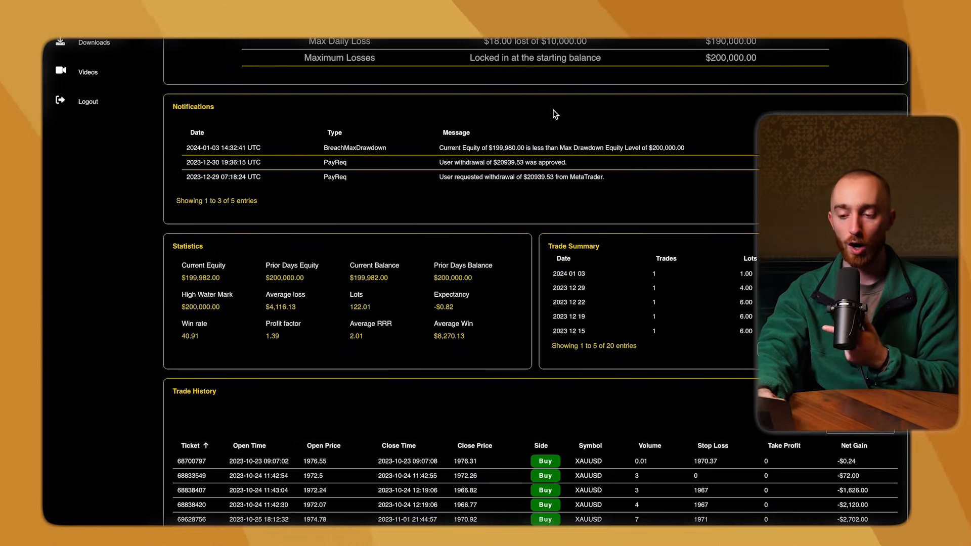